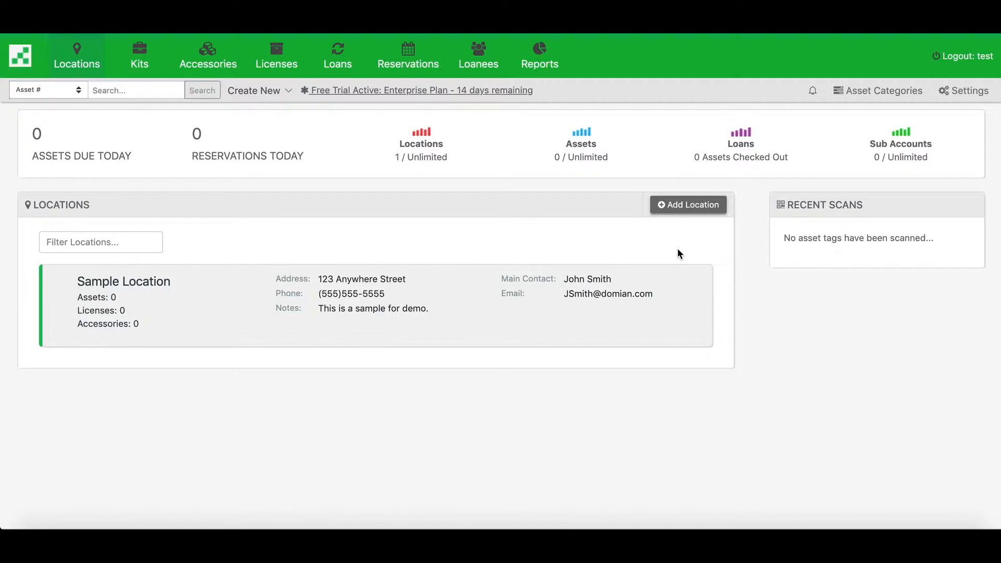
Reach the Import/Export Data page from the account Settings
click(969, 90)
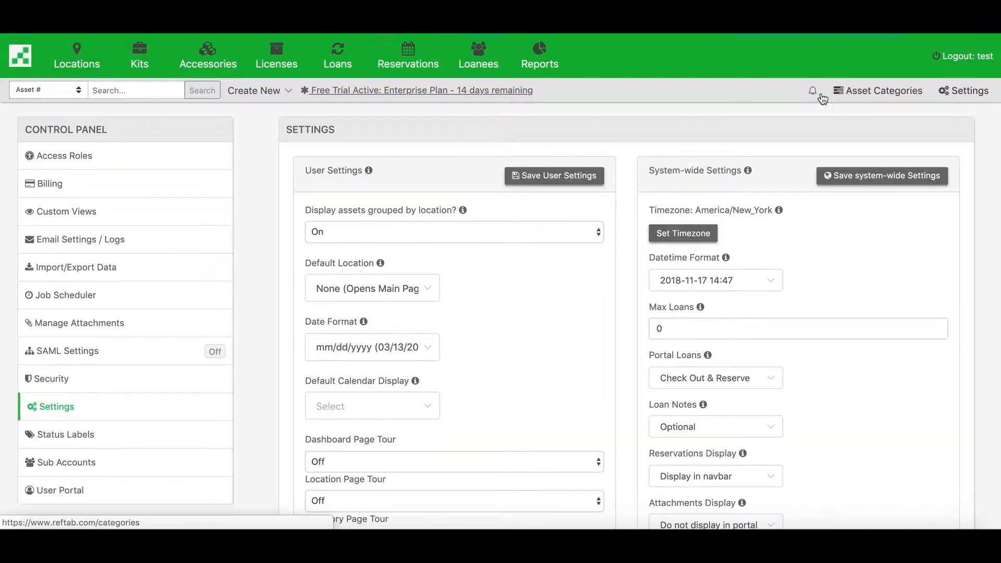
click(75, 267)
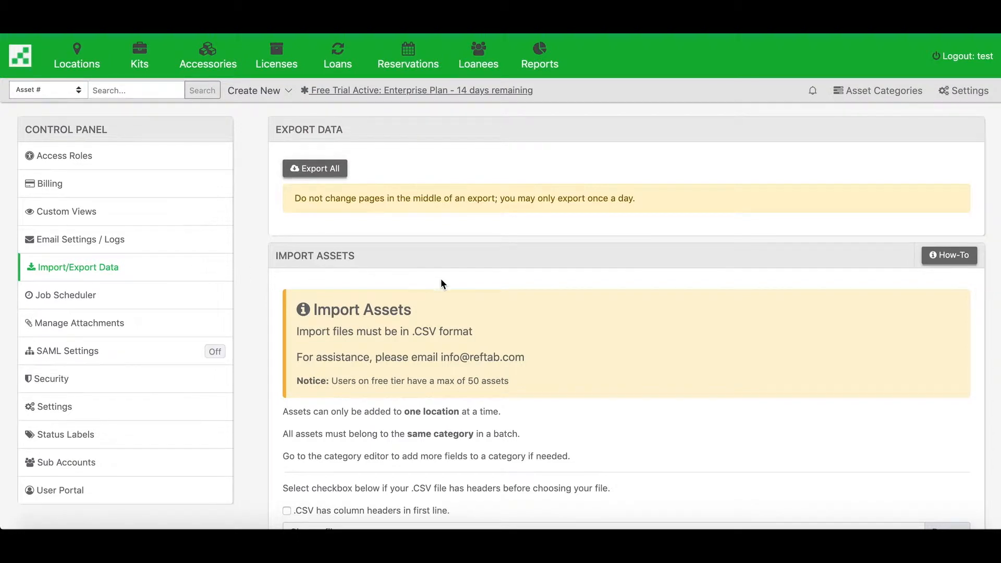
Load MacBookPros_Import.csv into the asset import with column headers enabled, finding 10 records
scroll(down, 3)
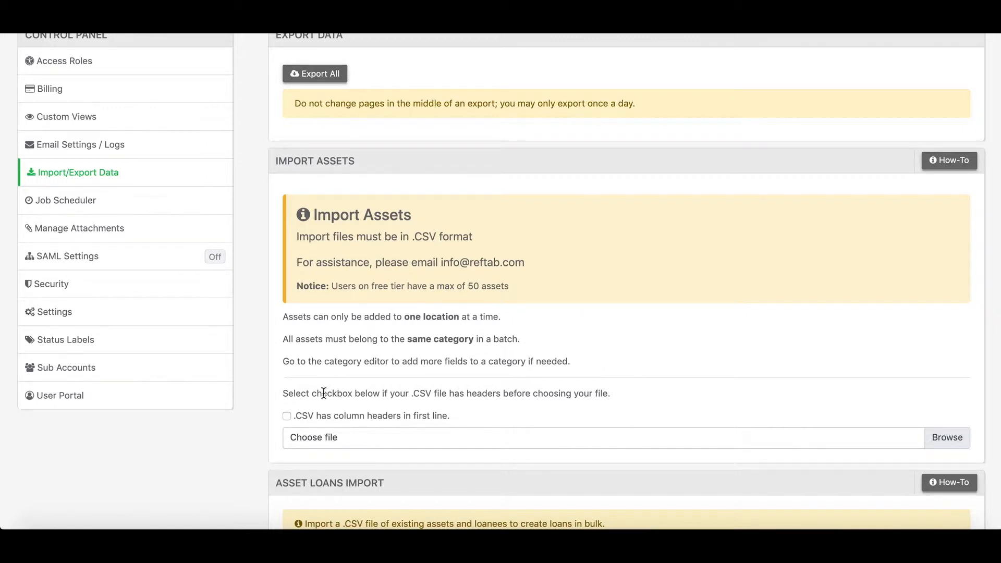
click(286, 415)
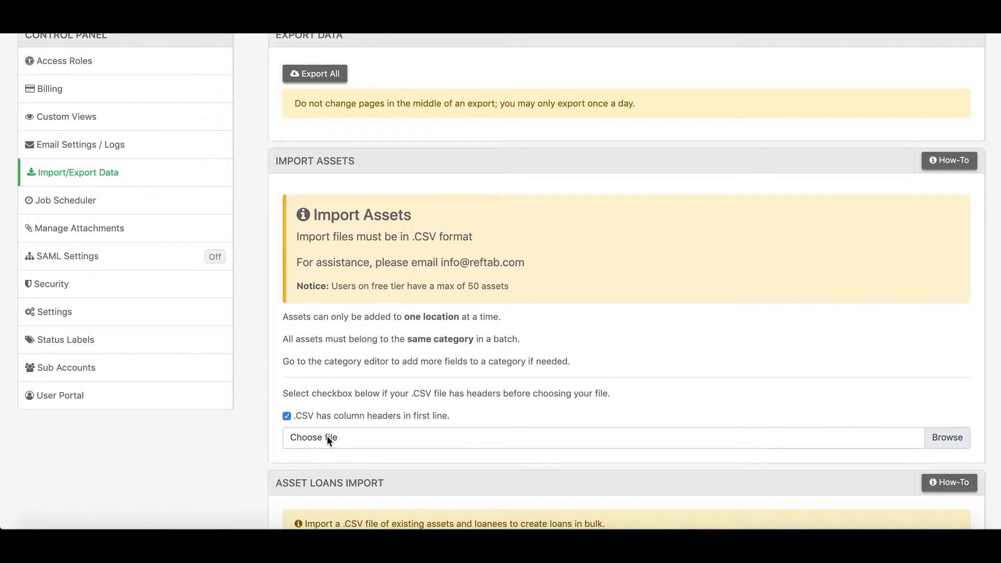
click(312, 437)
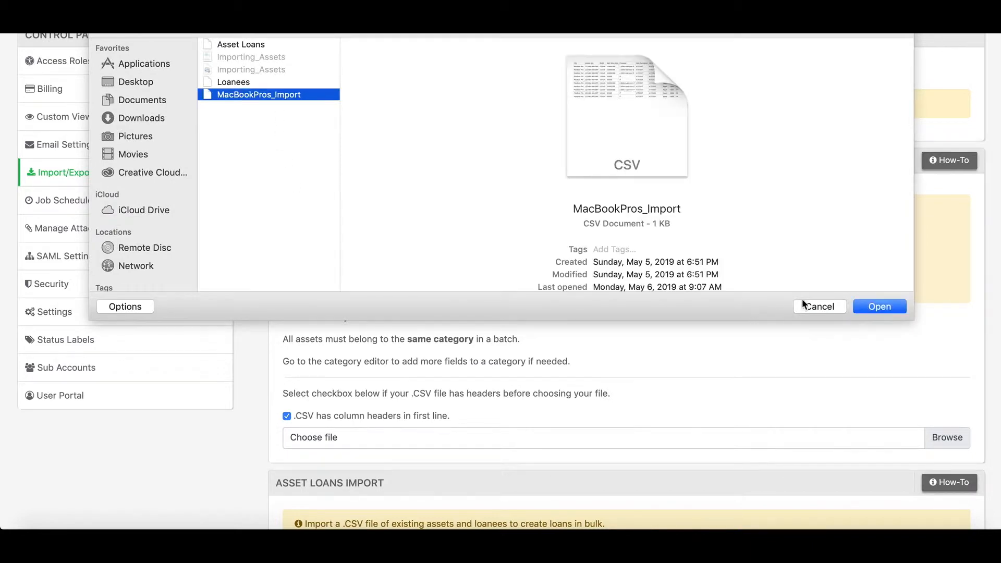
click(880, 307)
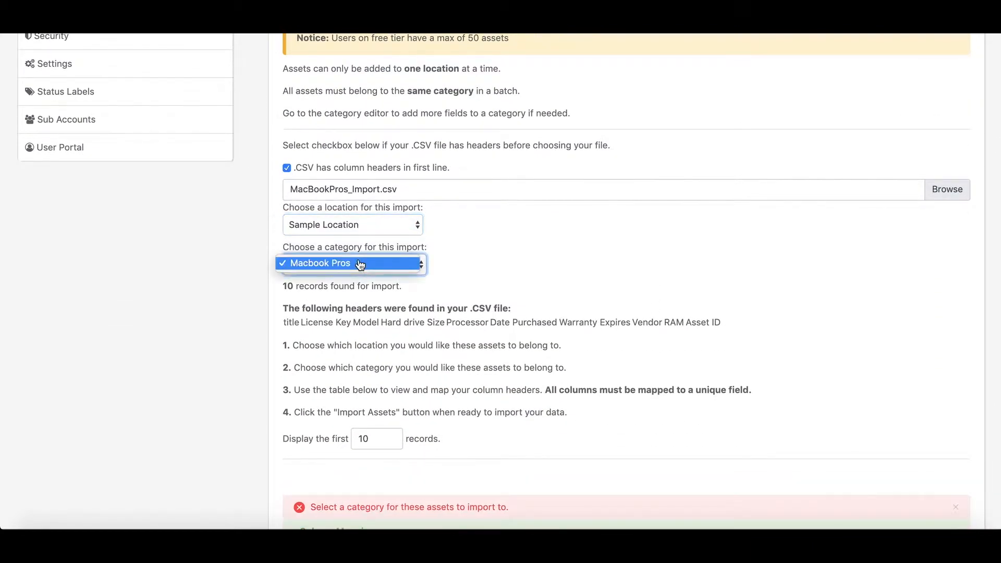
Choose the Macbook Pros category, review the column mappings and import the 10 assets
click(351, 263)
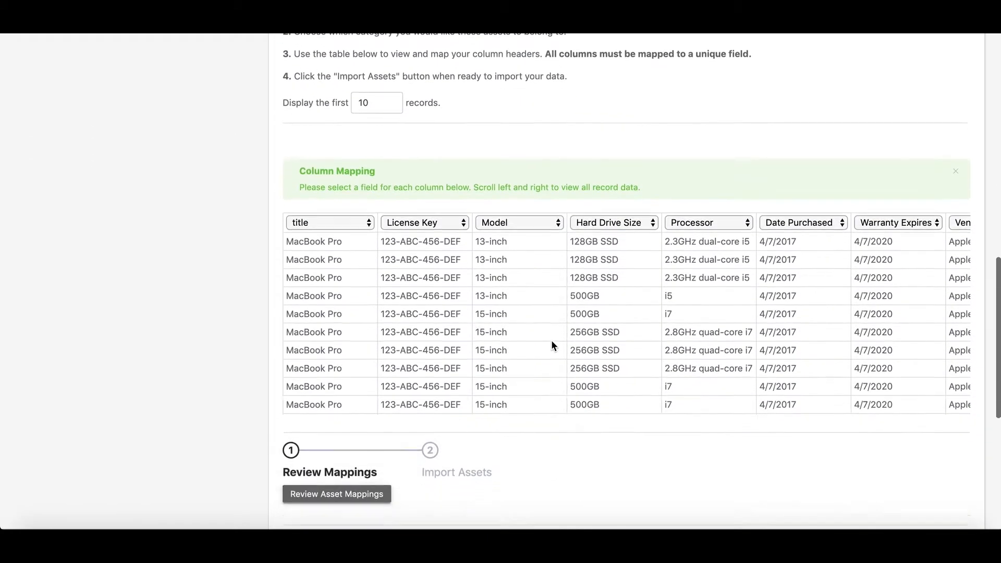
scroll(down, 3)
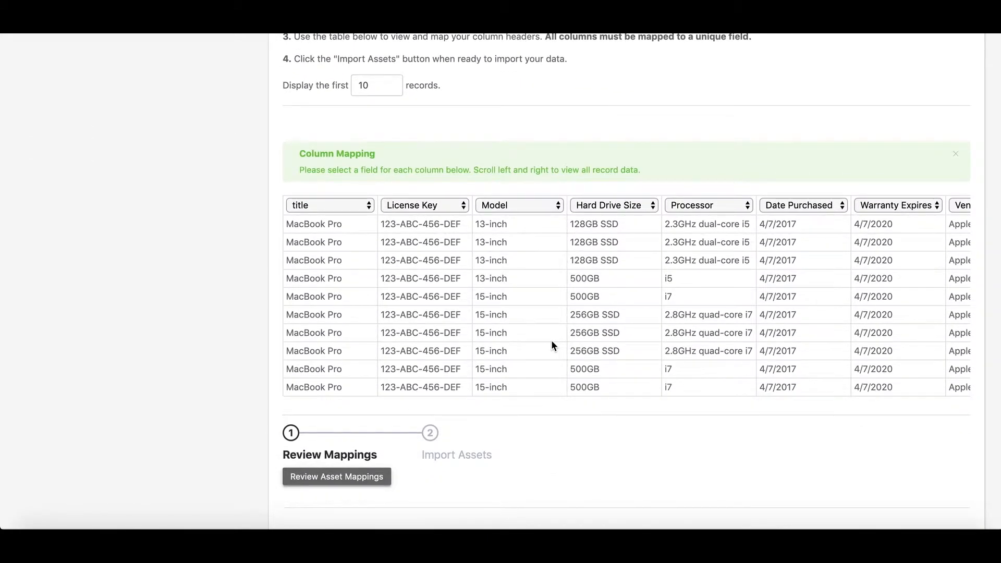
click(335, 477)
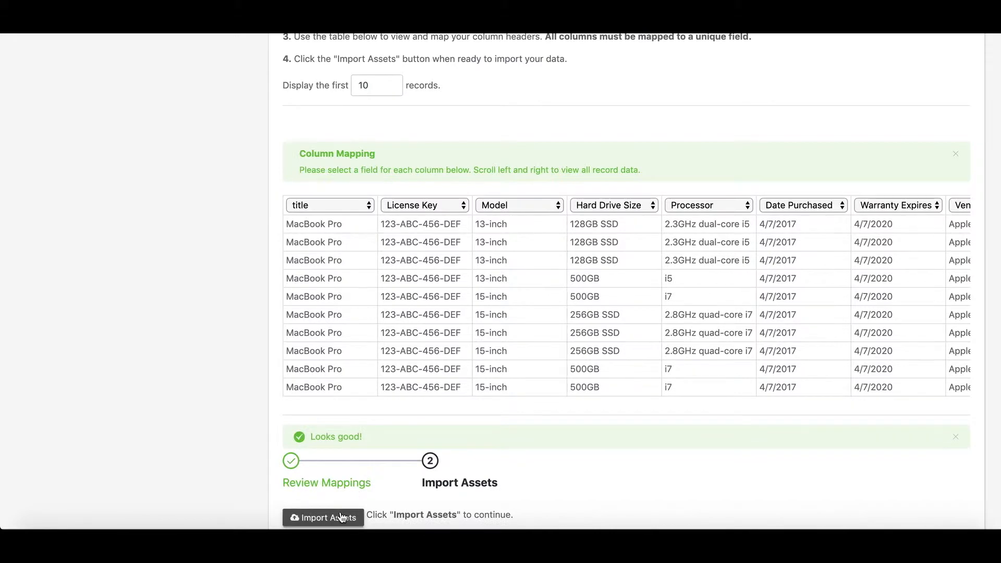
click(324, 517)
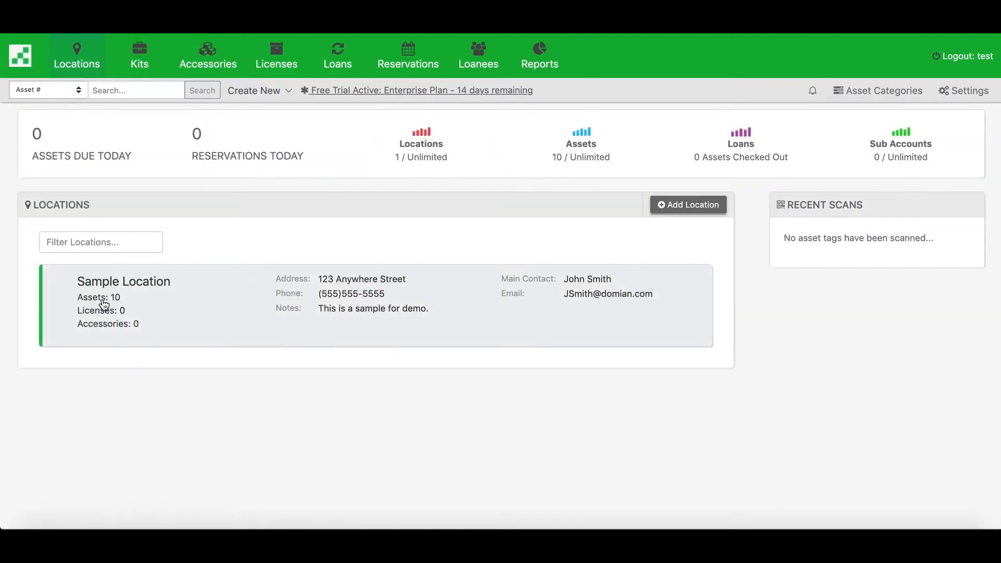
Show Sample Location's 10 assets with the Hard Drive Size column added, then go to Loanees
click(99, 297)
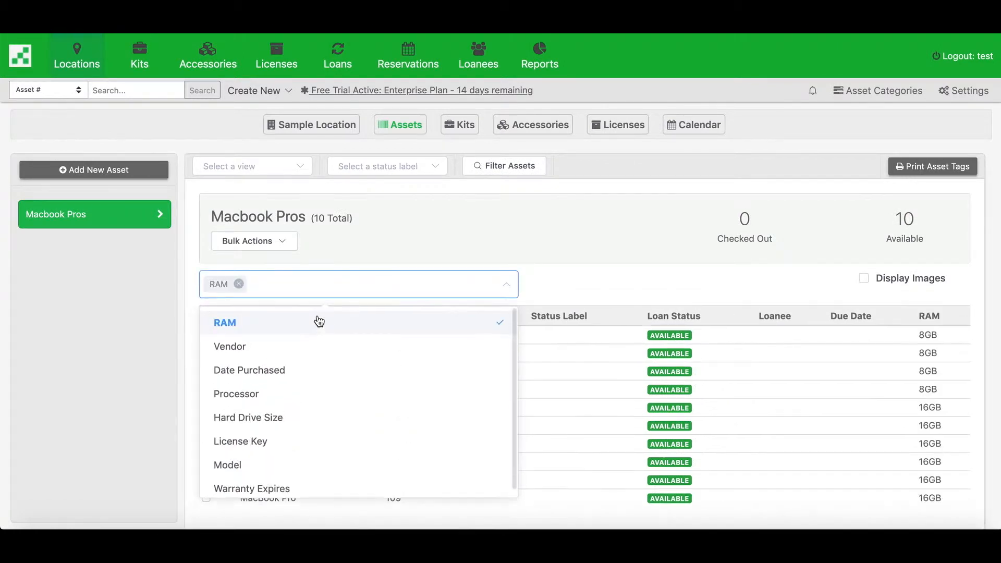
click(236, 394)
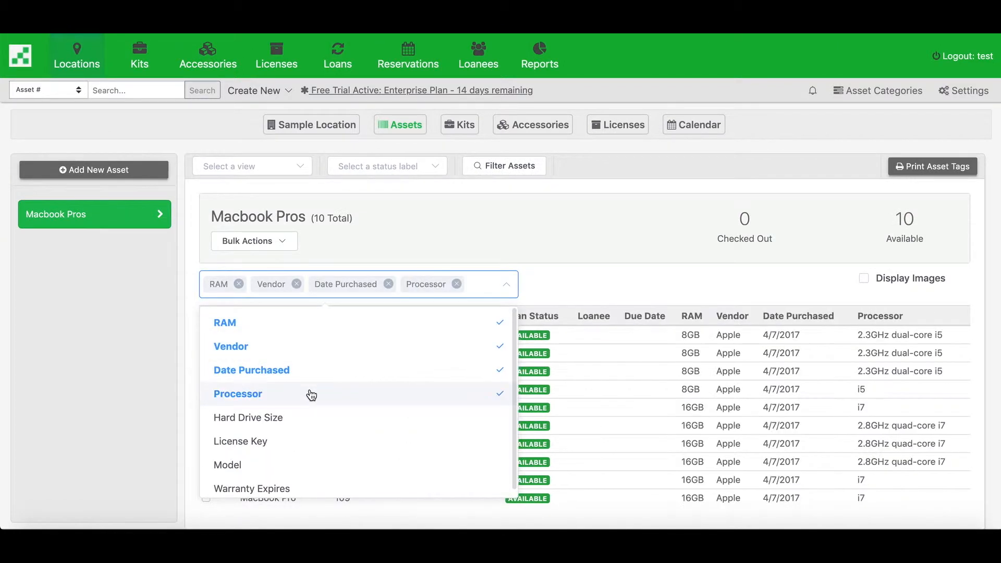
click(248, 417)
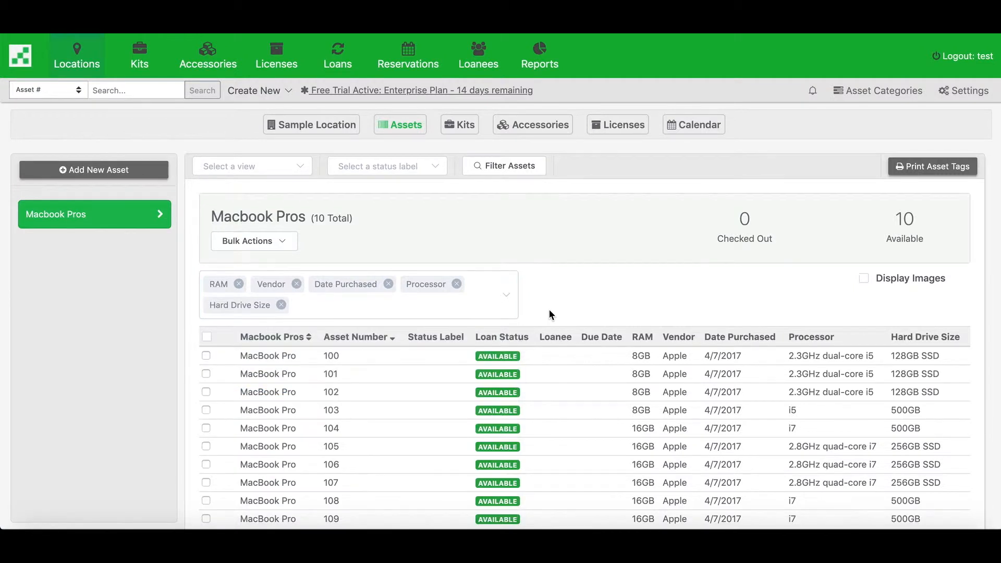
mouse_move(526, 152)
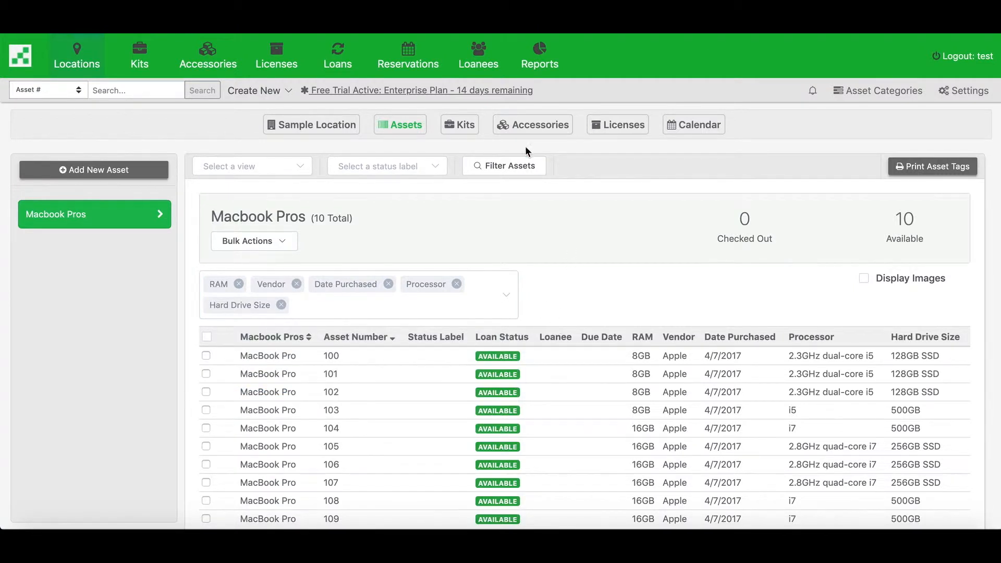
click(478, 55)
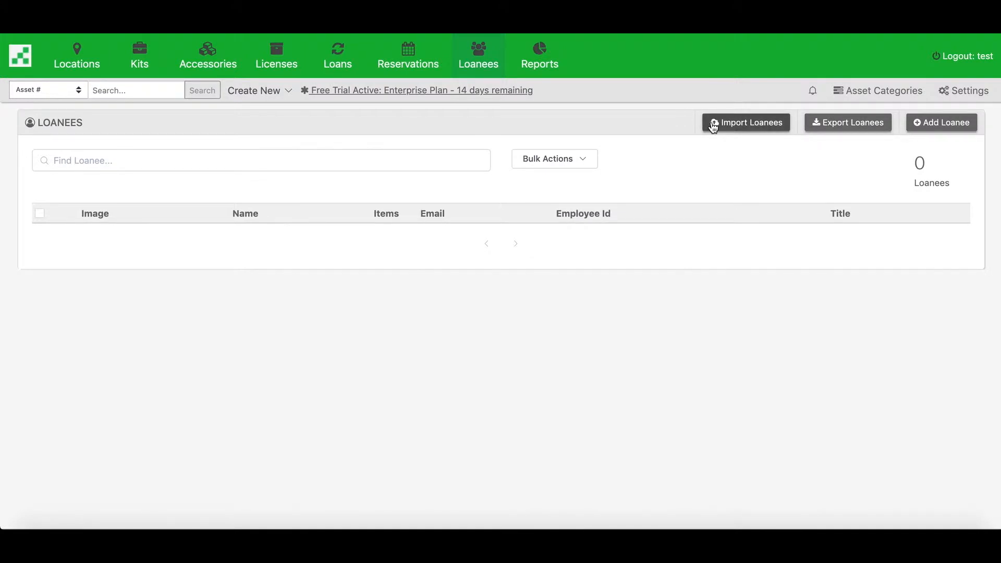
Import Loanees.csv with headers enabled so the ten loanees are listed
click(746, 122)
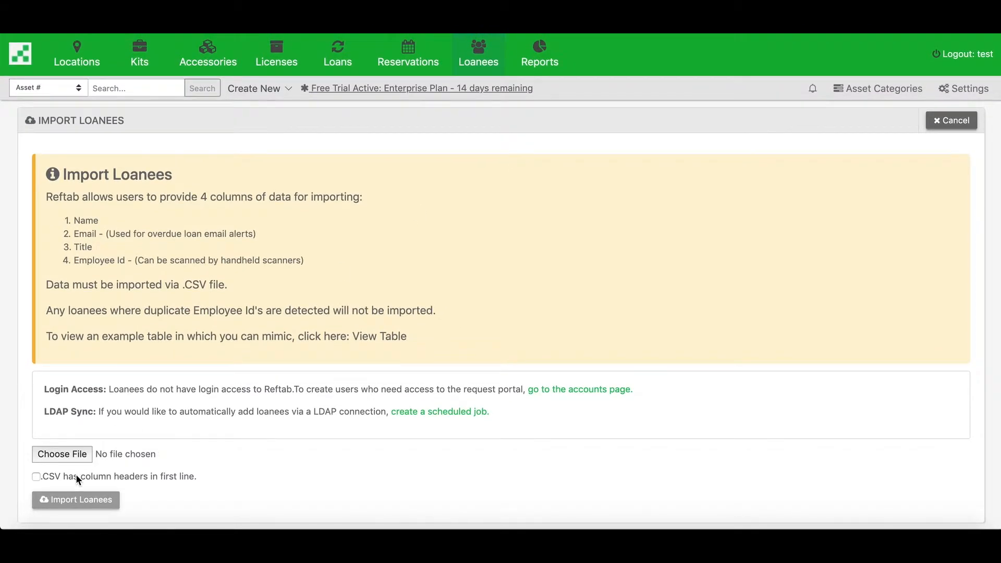
click(36, 477)
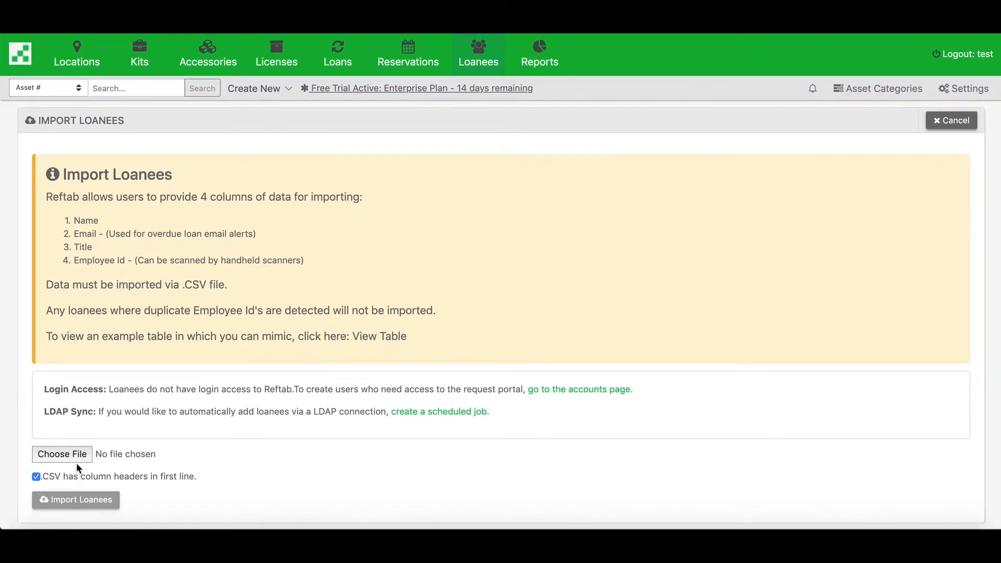
click(62, 454)
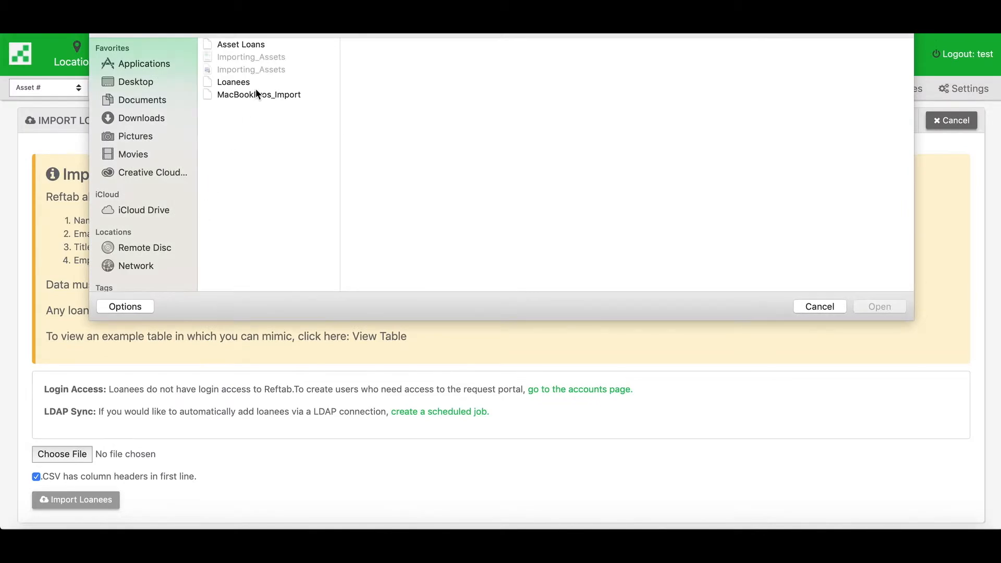
click(234, 81)
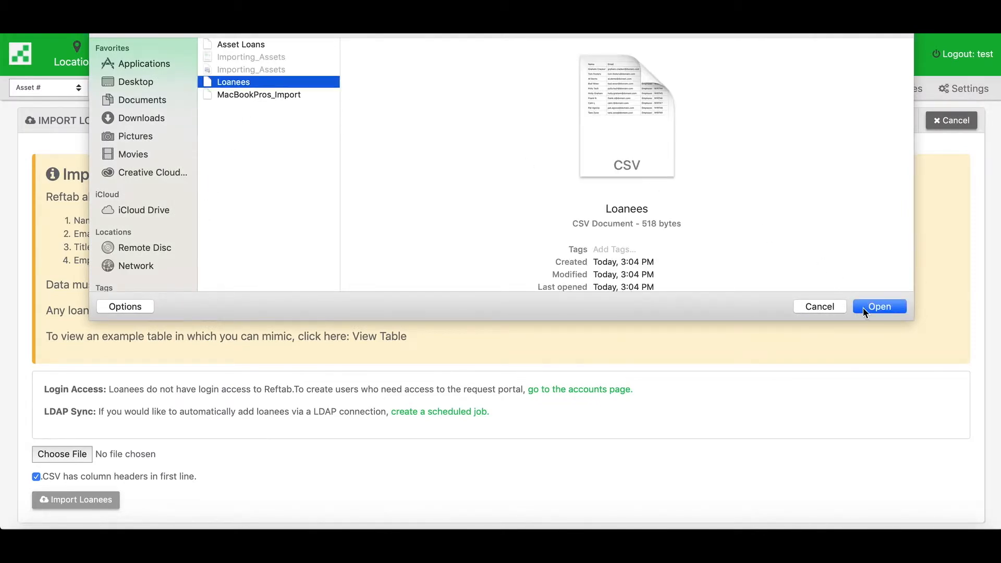
click(879, 307)
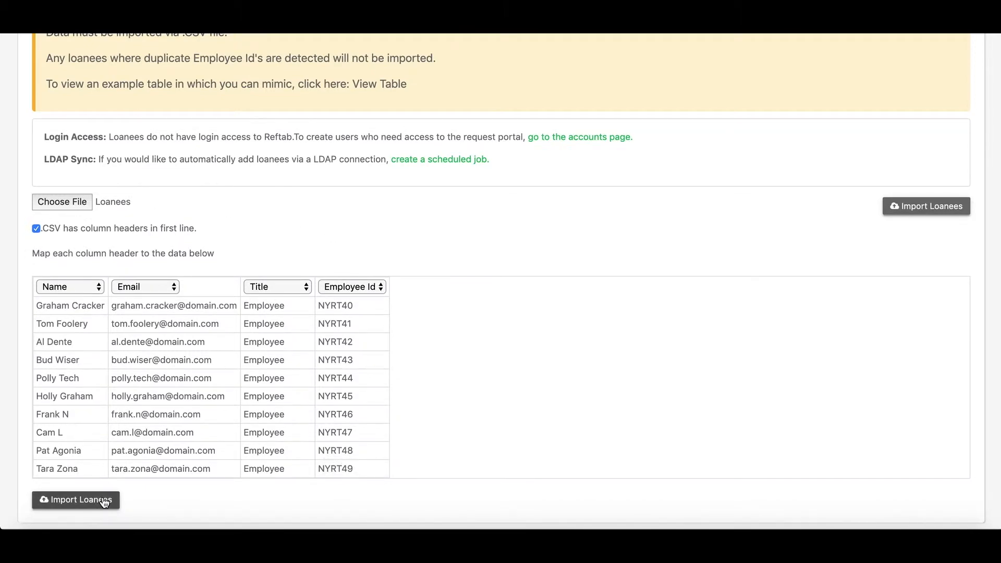
click(76, 500)
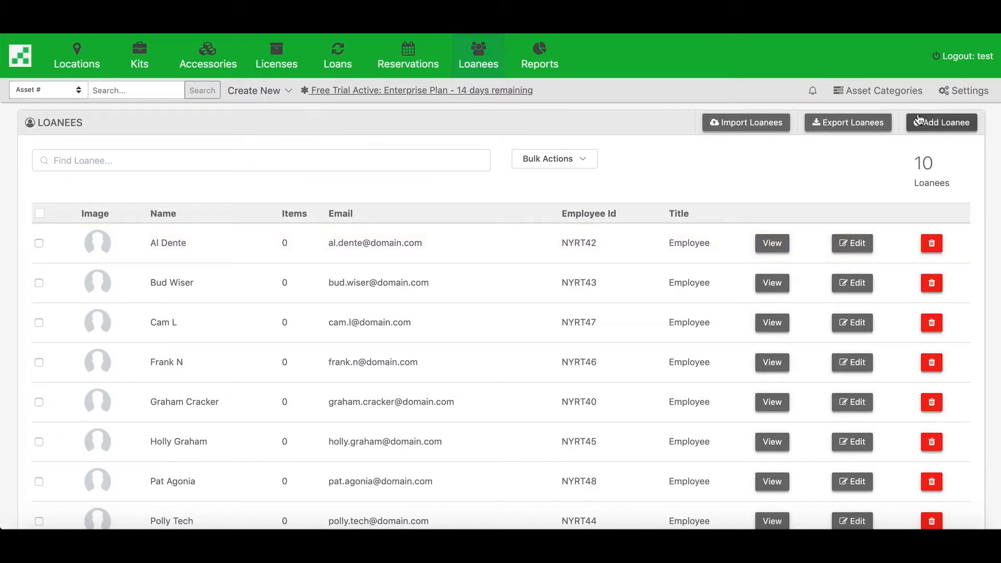
Load Asset Loans.csv into the Asset Loans Import on the Import/Export Data page
click(970, 91)
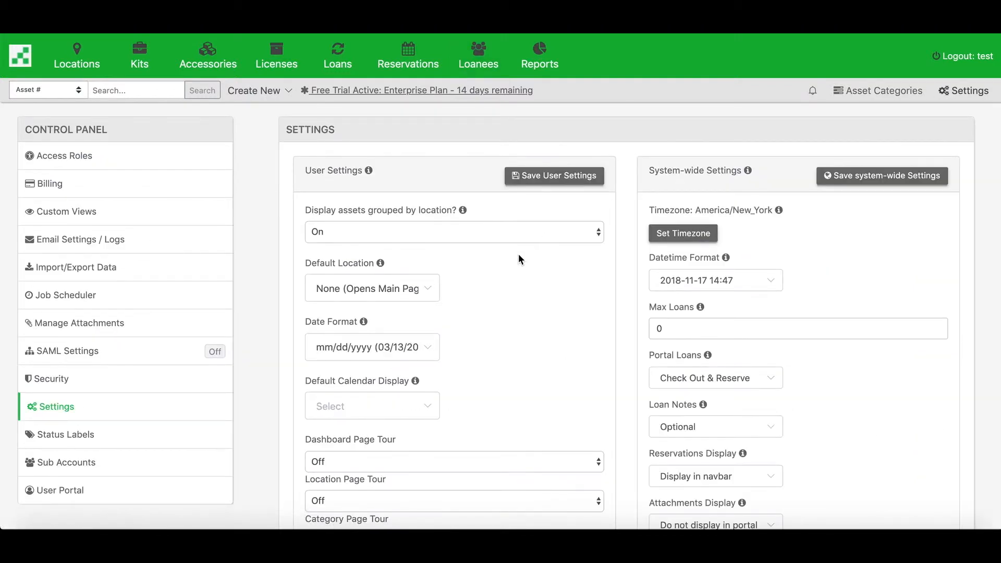
click(76, 267)
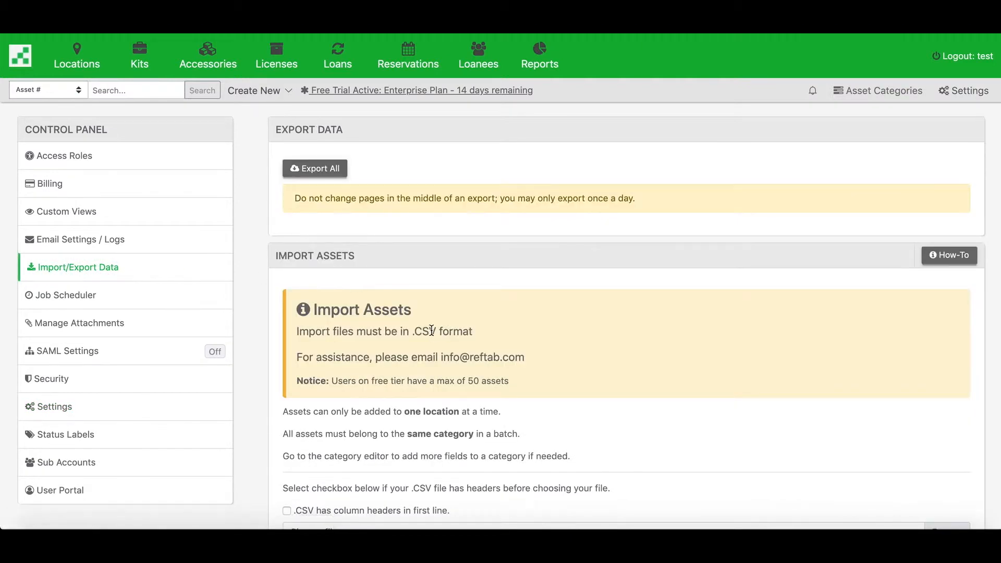
scroll(down, 3)
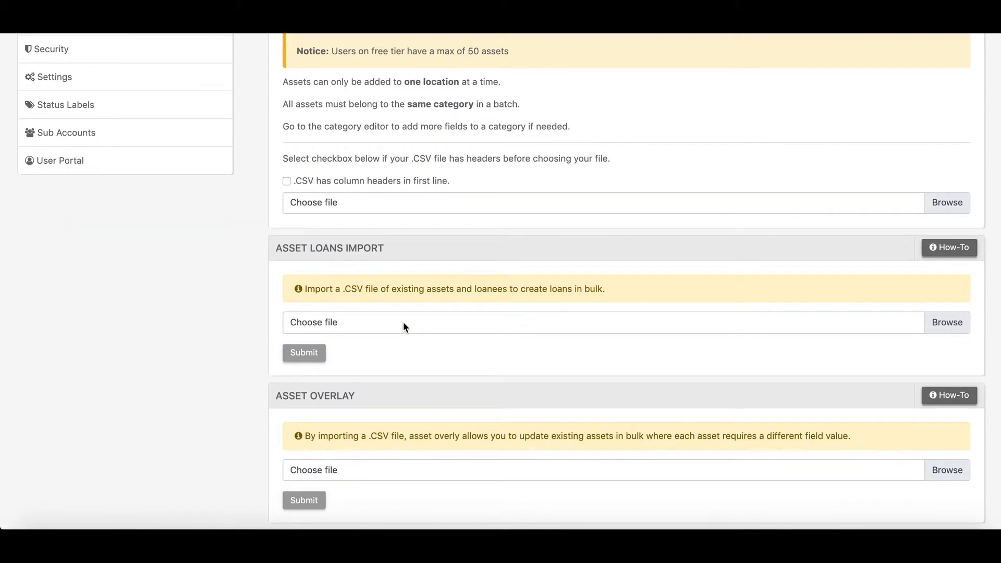
mouse_move(405, 326)
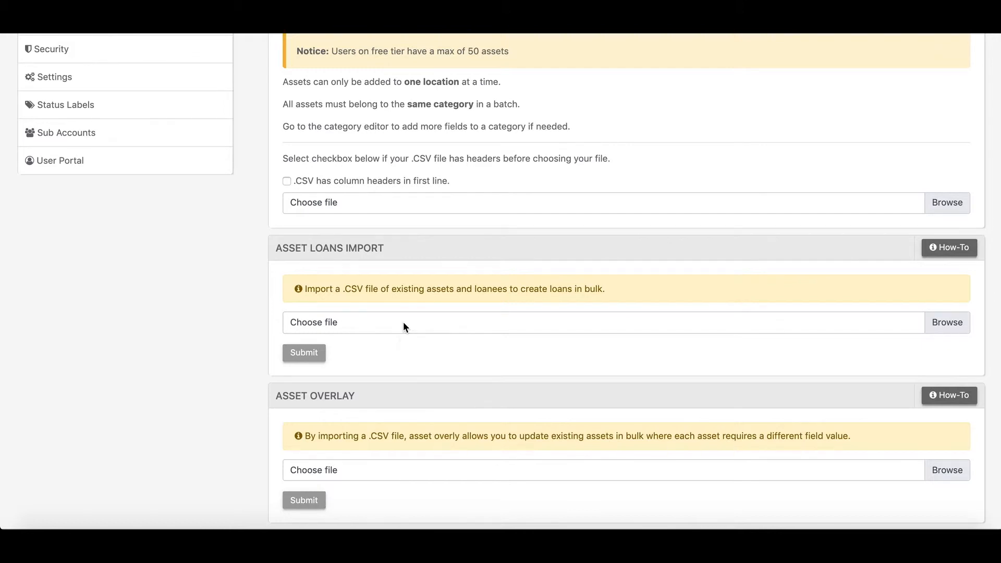
click(947, 322)
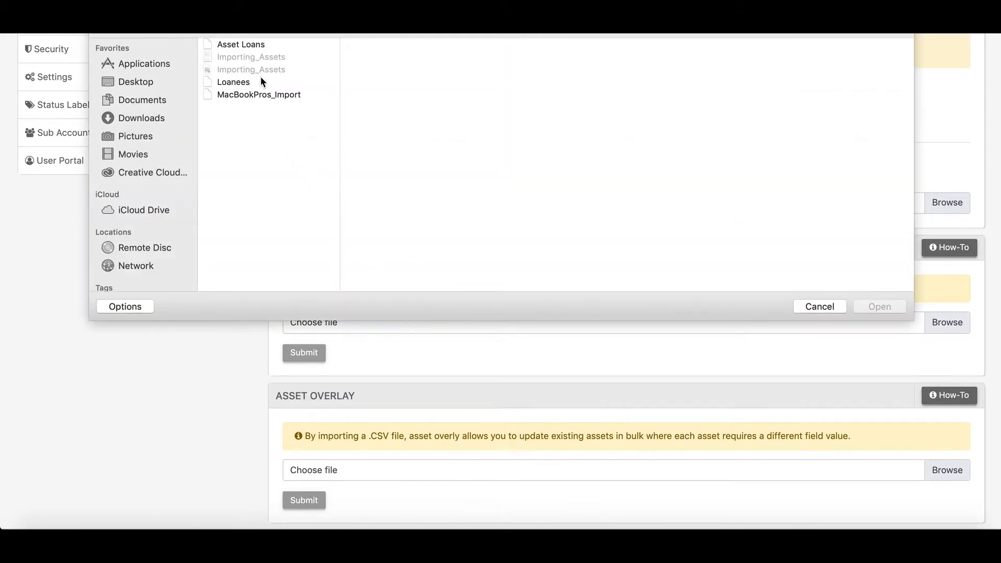
click(239, 44)
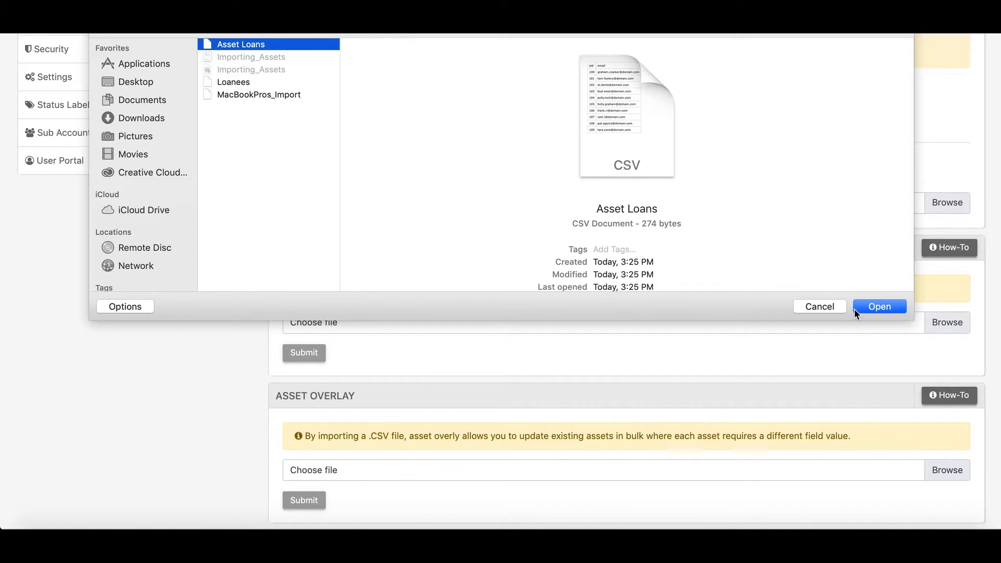
click(880, 306)
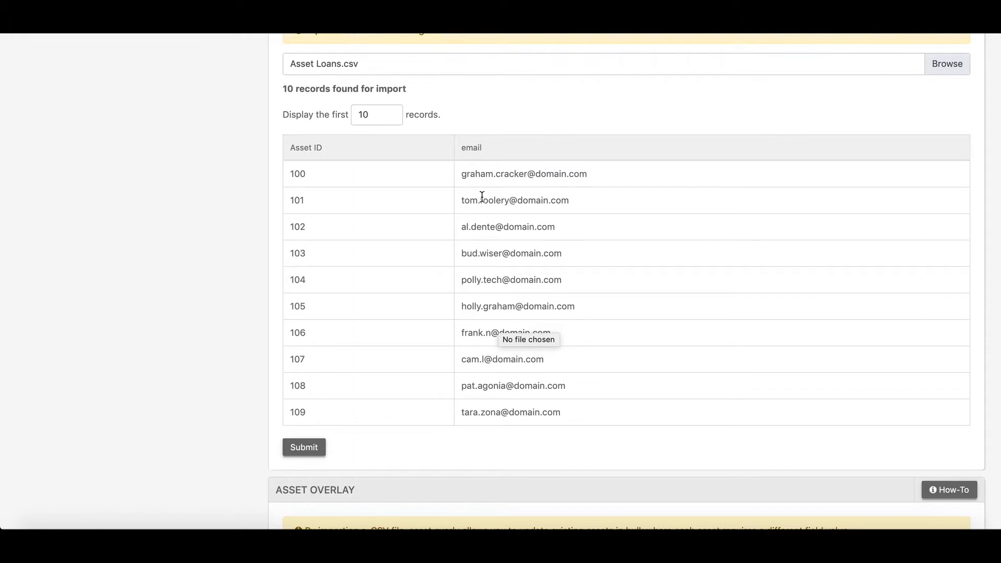
mouse_move(490, 251)
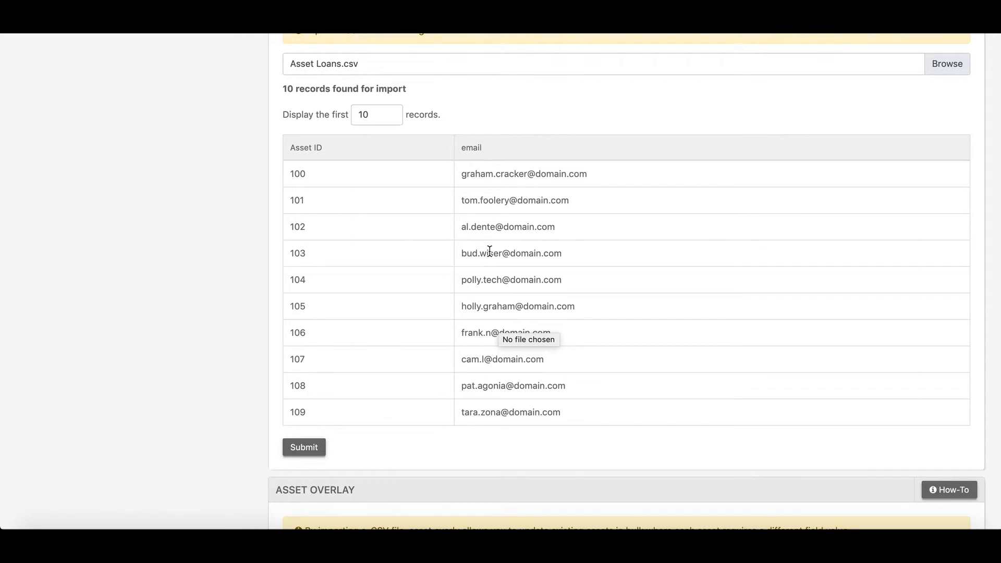
Submit and confirm the import, creating 10 loans of assets 100–109 to their loanees
click(304, 448)
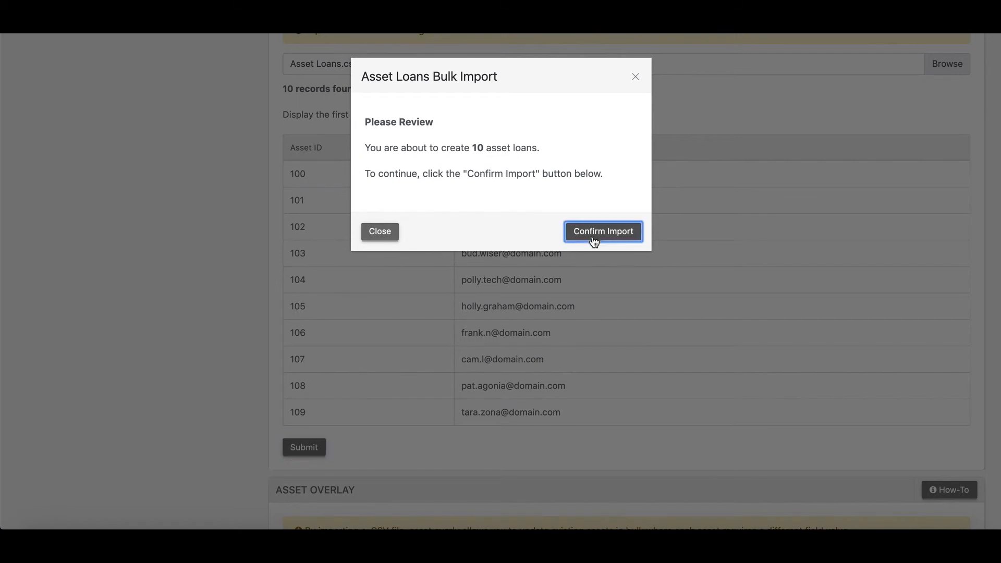
click(603, 231)
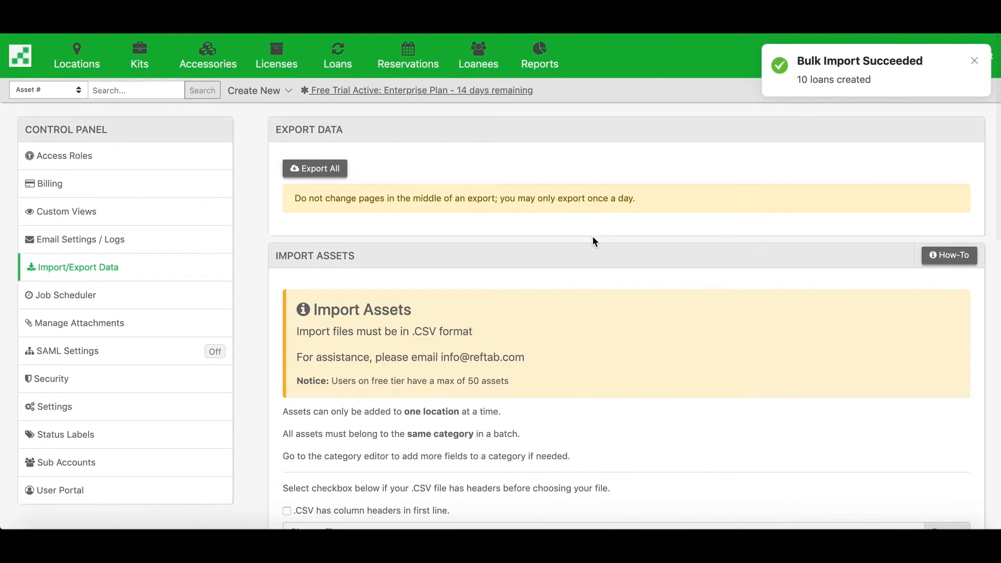
View the current loans list showing all 10 MacBook Pros checked out indefinitely
click(338, 54)
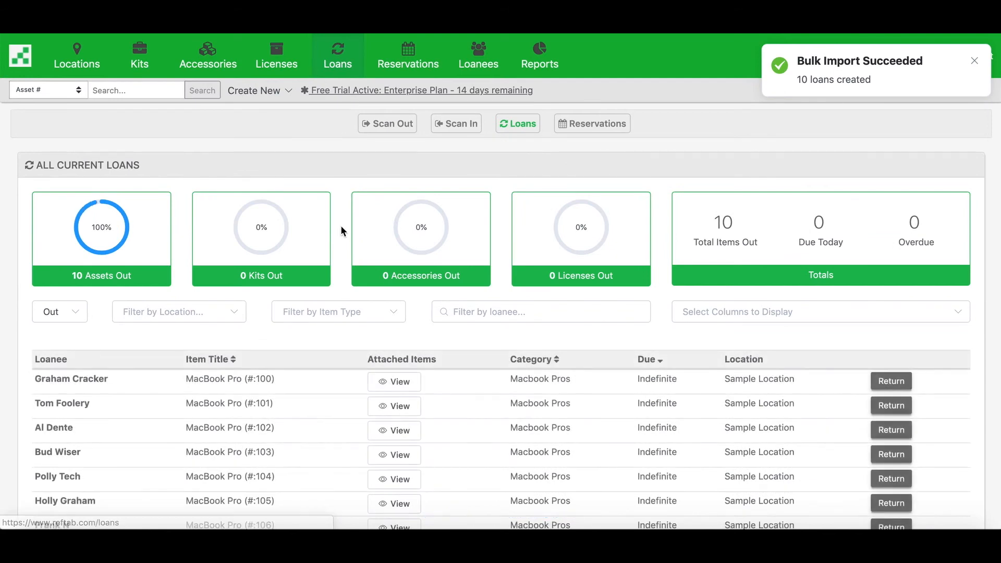
scroll(down, 3)
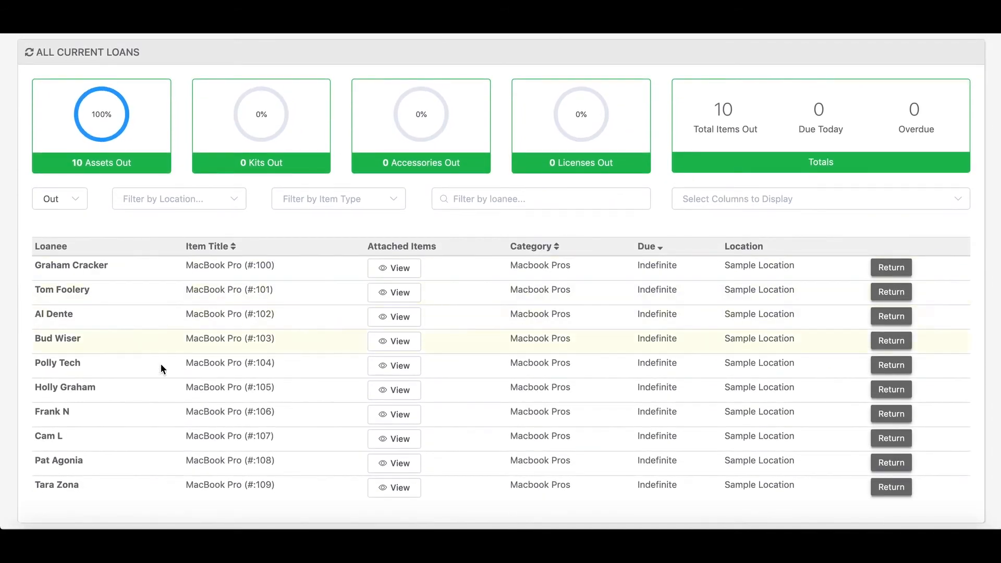
mouse_move(655, 356)
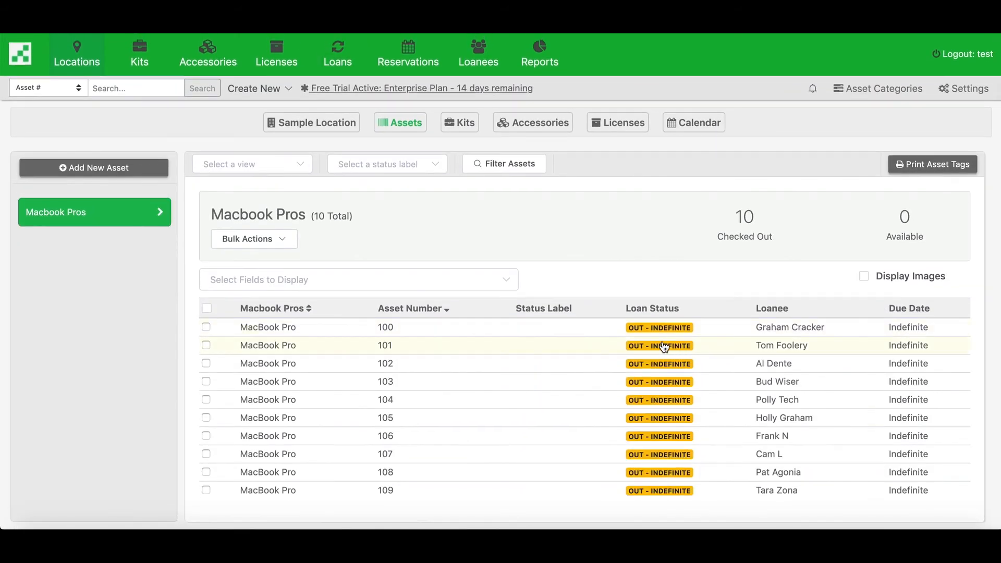
mouse_move(703, 449)
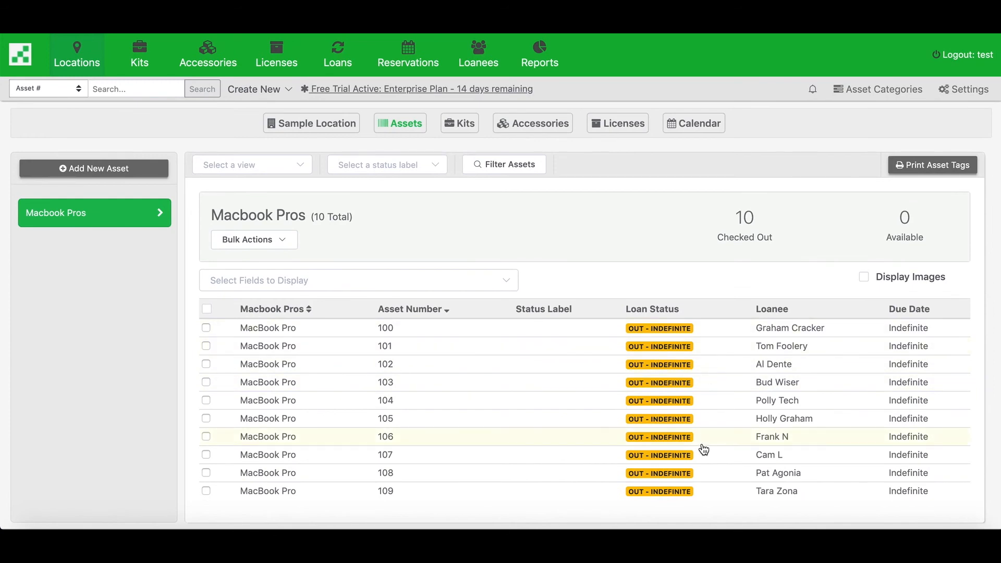